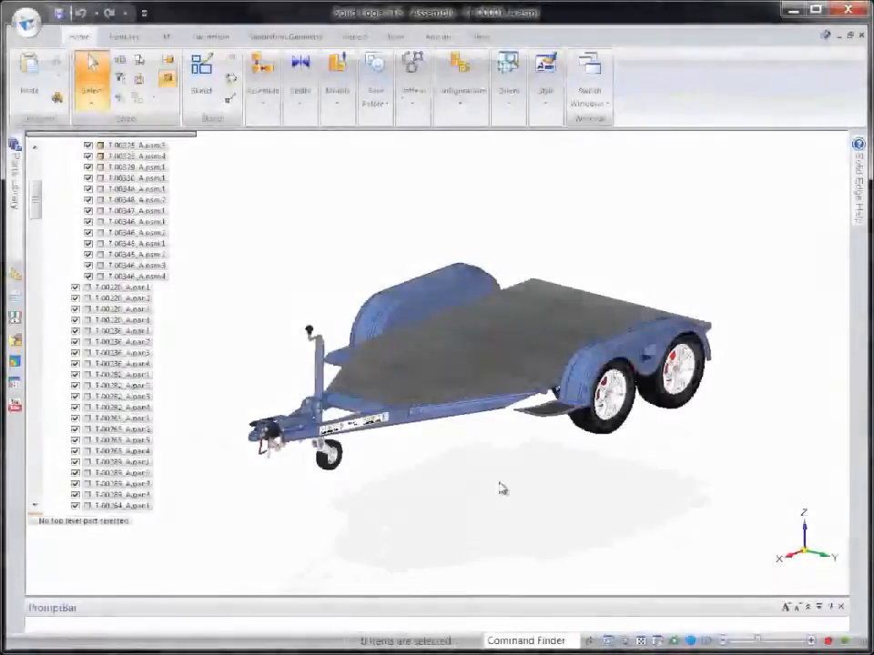
Step: Apply the 01-Emboss display configuration to the trailer assembly
left_click(461, 73)
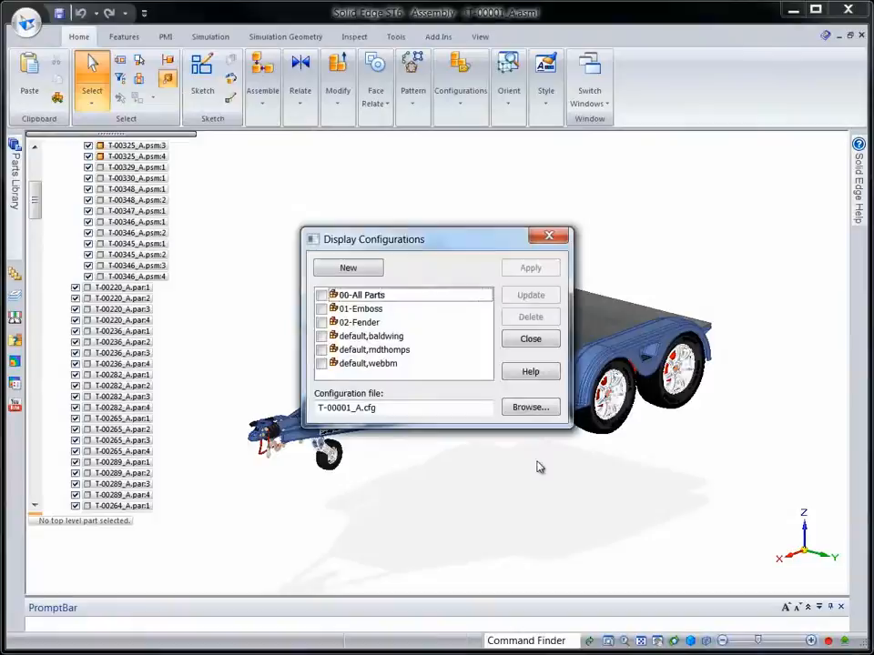
left_click(360, 310)
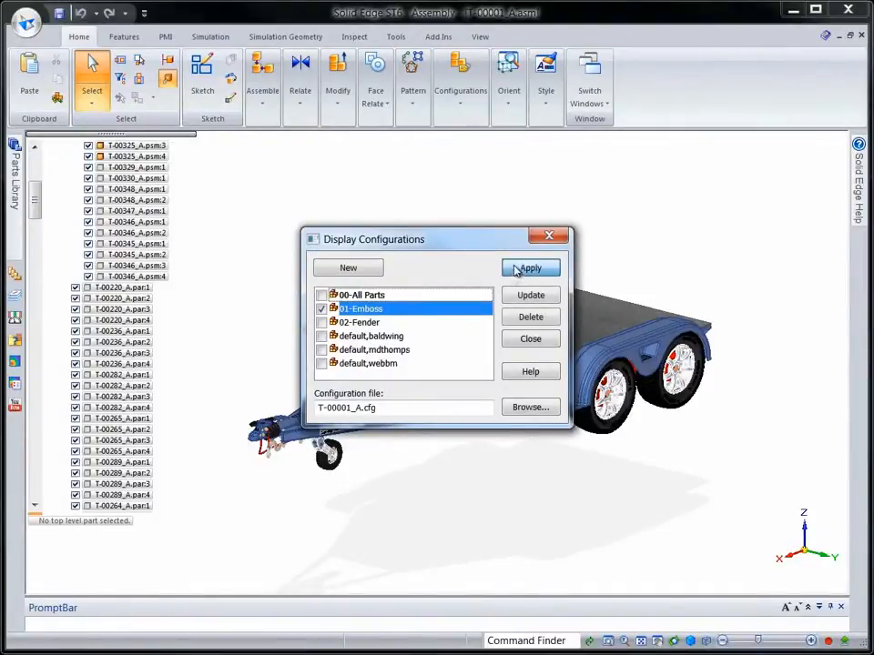
left_click(530, 268)
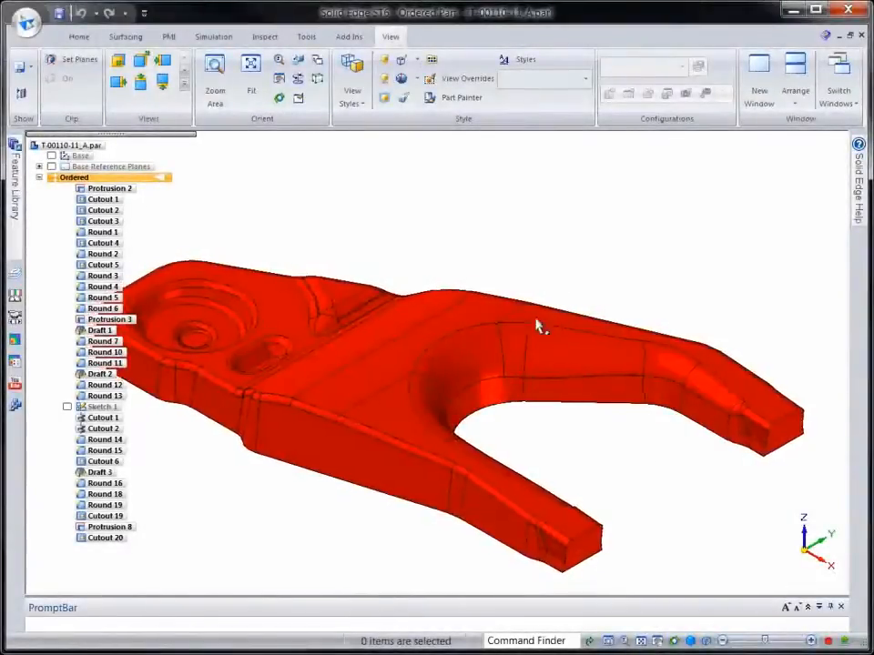
Step: Add a new body named Tool to the suspension part
left_click(79, 36)
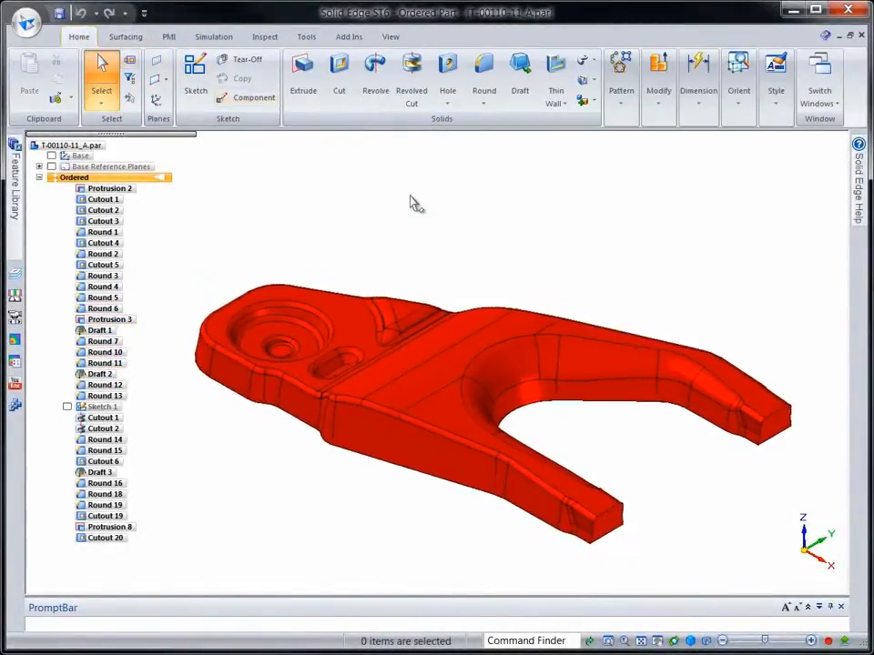
left_click(588, 102)
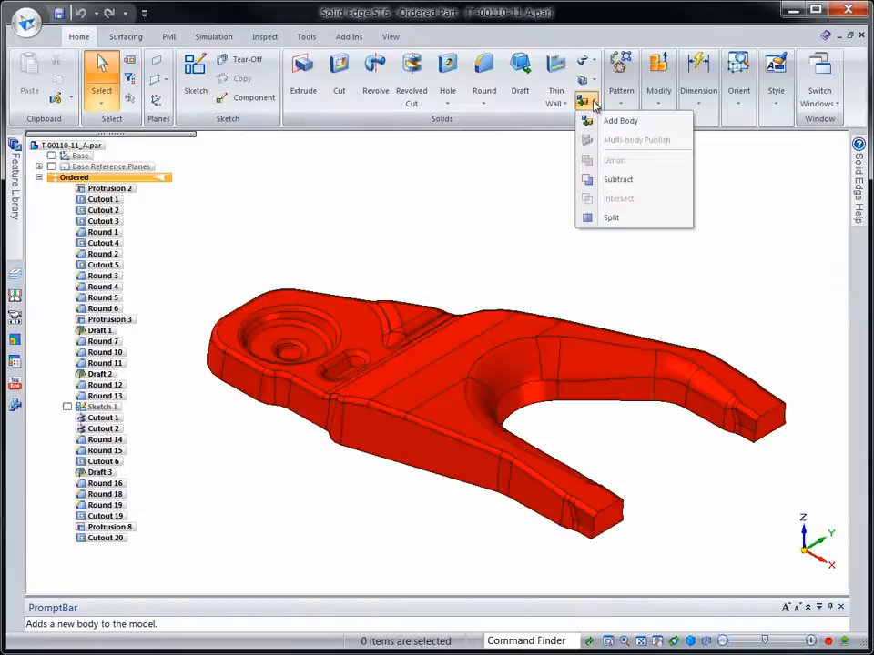
left_click(619, 120)
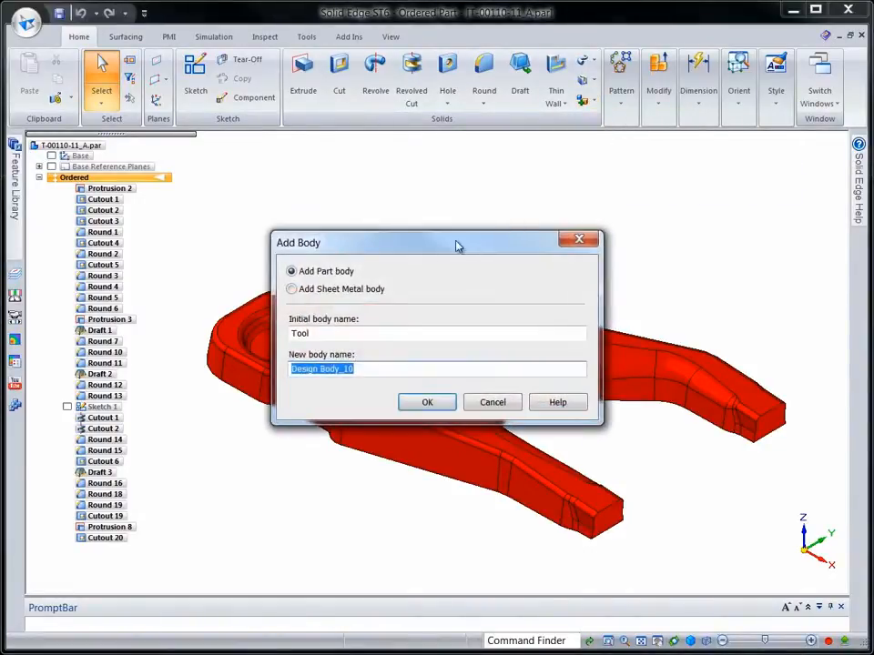
left_click(426, 403)
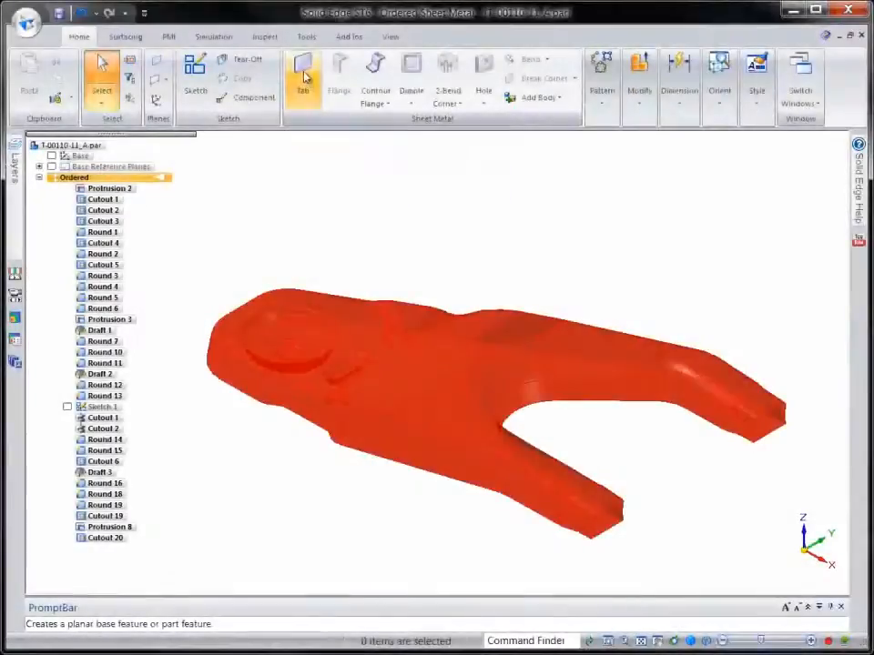
Step: Create a flat sheet metal tab on a coincident plane beneath the Tool body
left_click(303, 77)
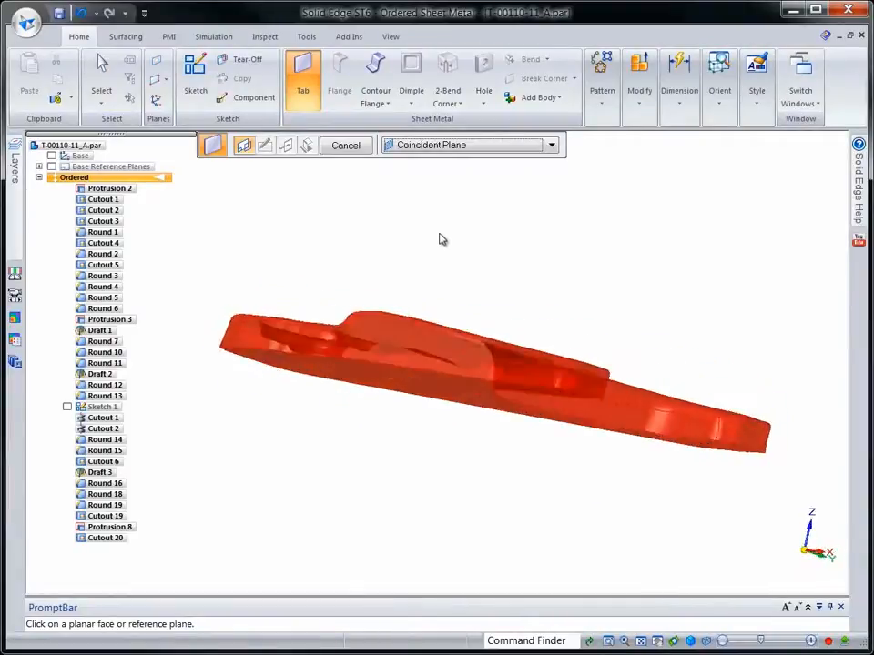
left_click(346, 146)
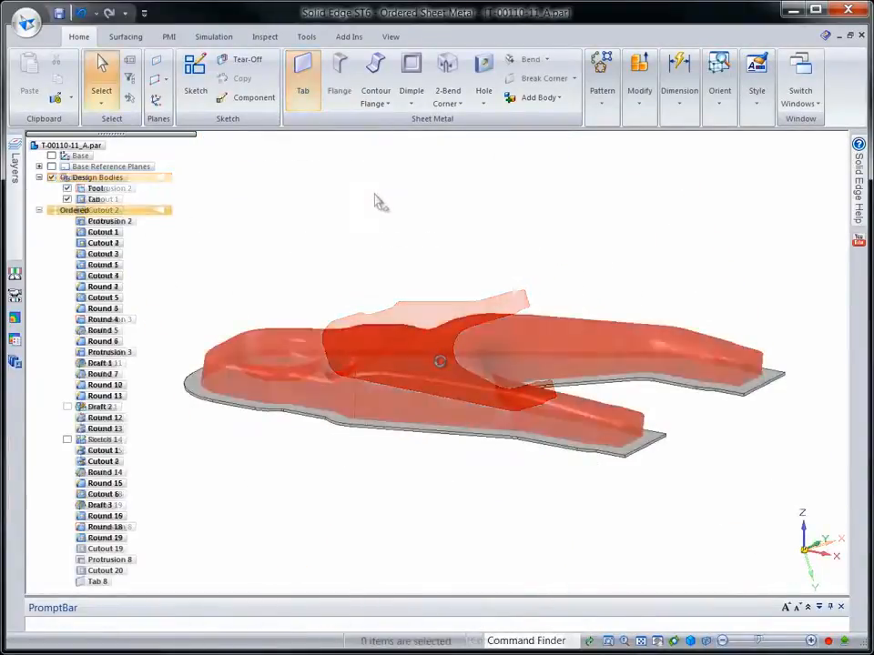
left_click(411, 91)
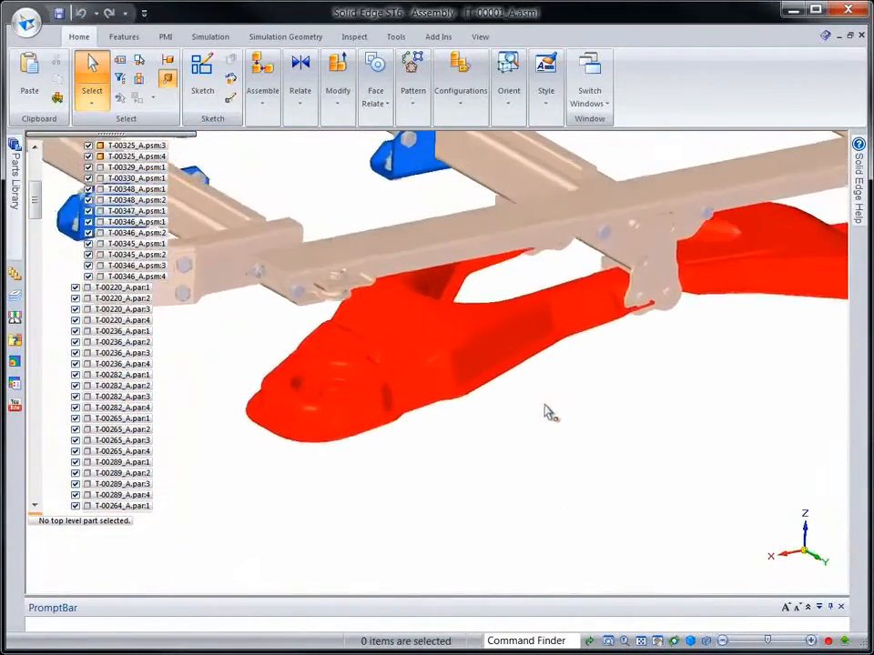
Step: Edit a blue frame support bracket in place within the assembly
left_click_drag(550, 411, 561, 442)
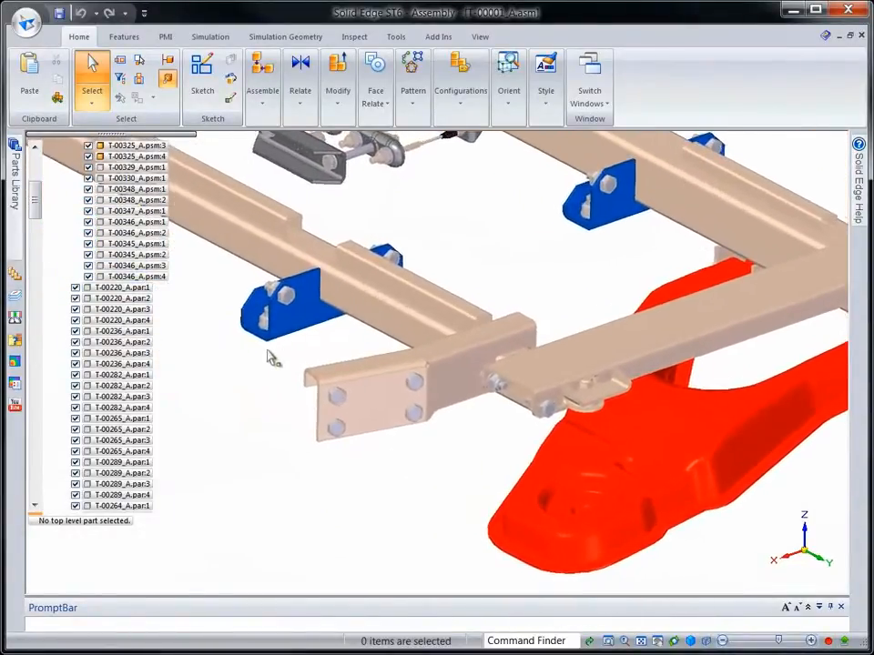
left_click(318, 310)
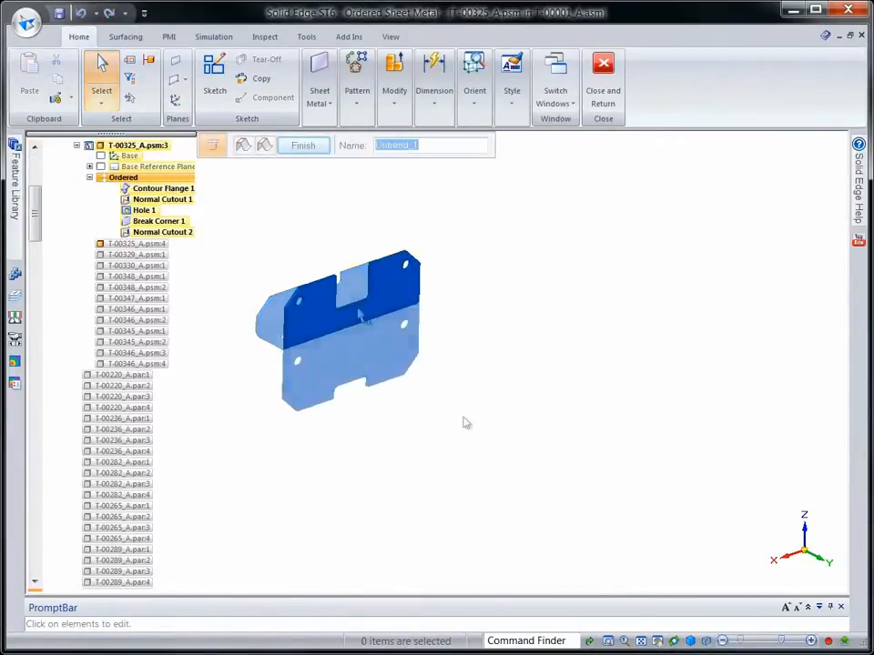
Step: Unbend the bracket and start a bead-path line from the upper-left hole
left_click(318, 77)
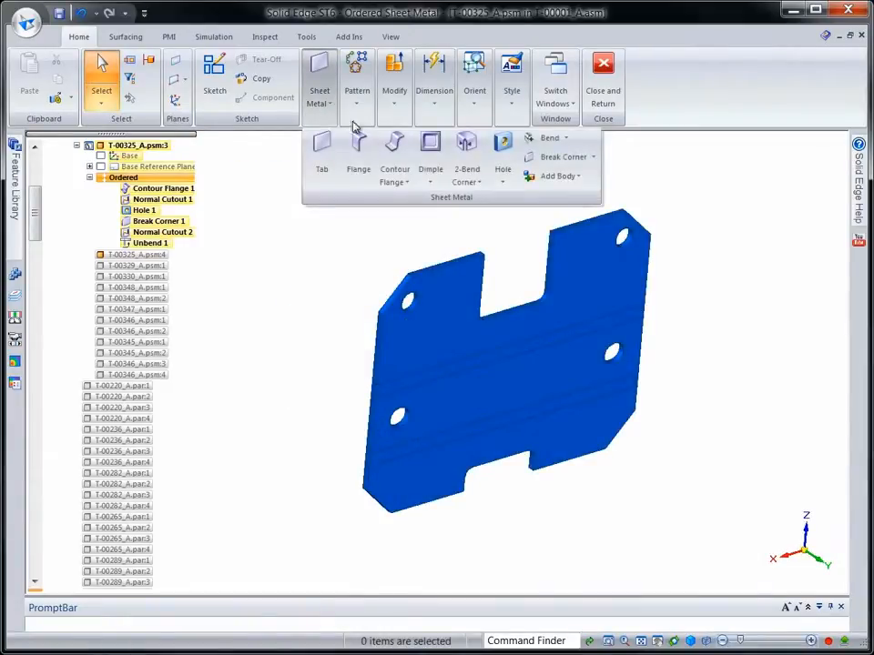
left_click(393, 161)
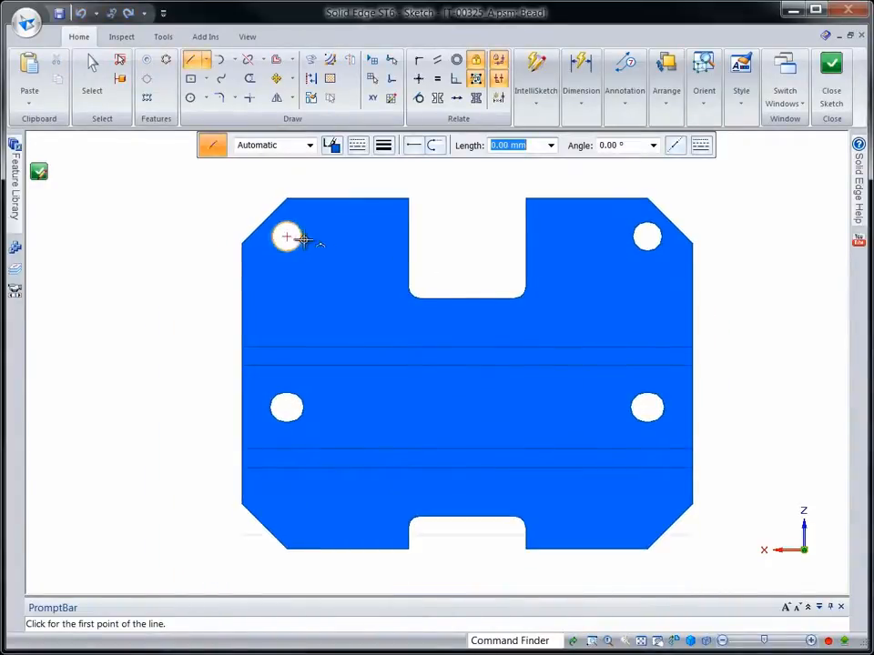
left_click(288, 236)
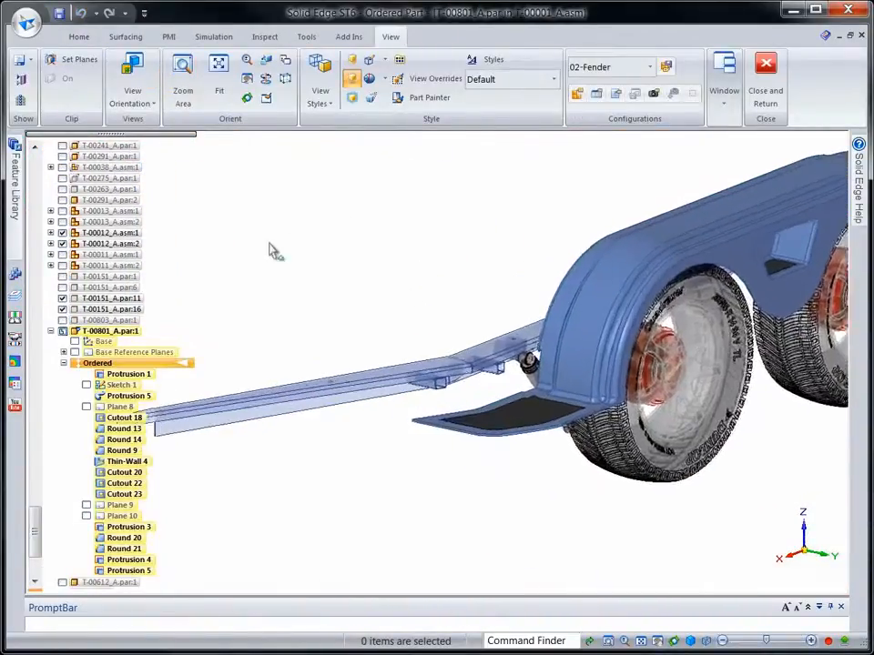
Step: Switch the fender part to the Sheet Metal environment
left_click(26, 22)
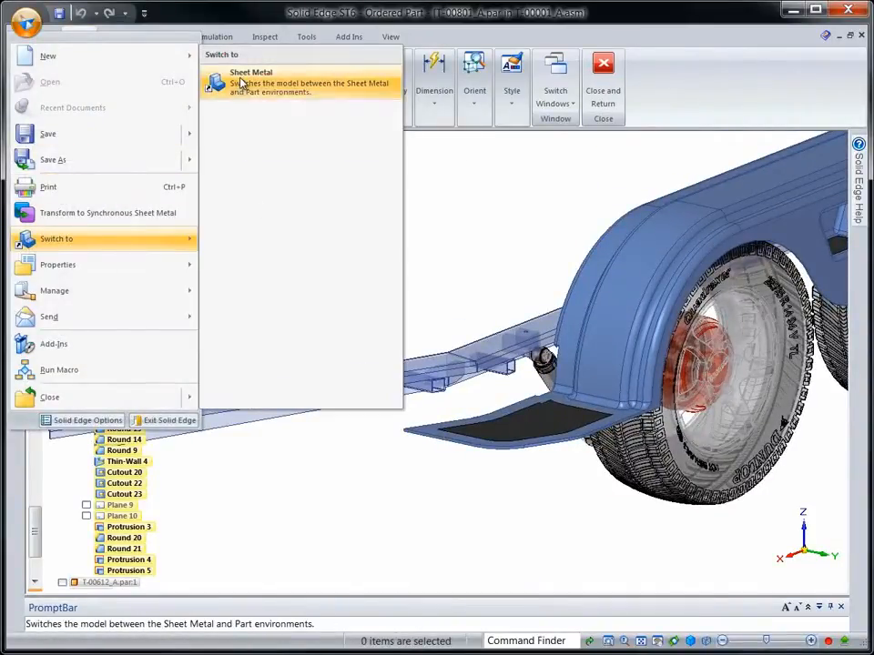
left_click(264, 88)
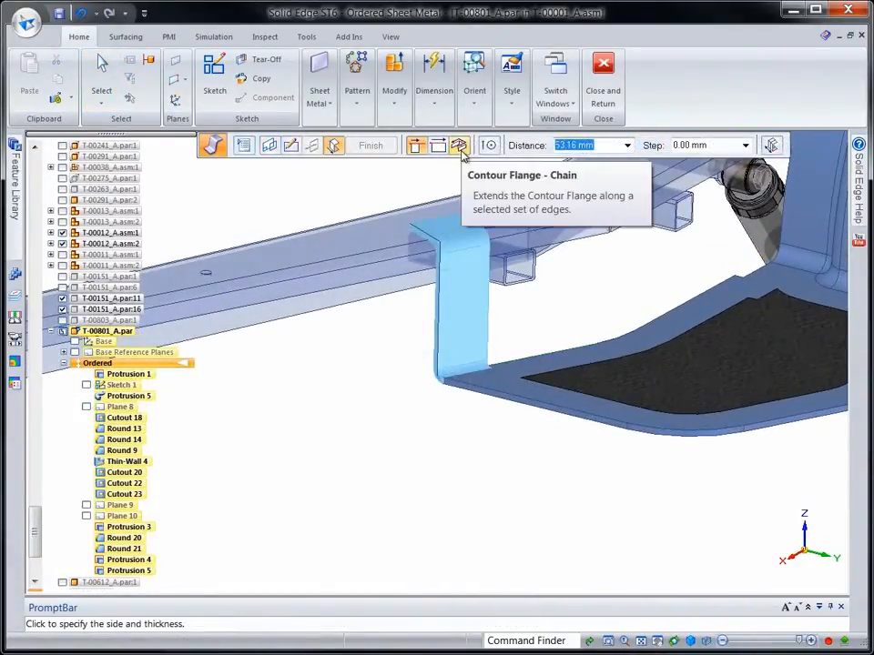
Step: Add a contour flange along a chain of fender edges and return to the assembly
left_click(459, 146)
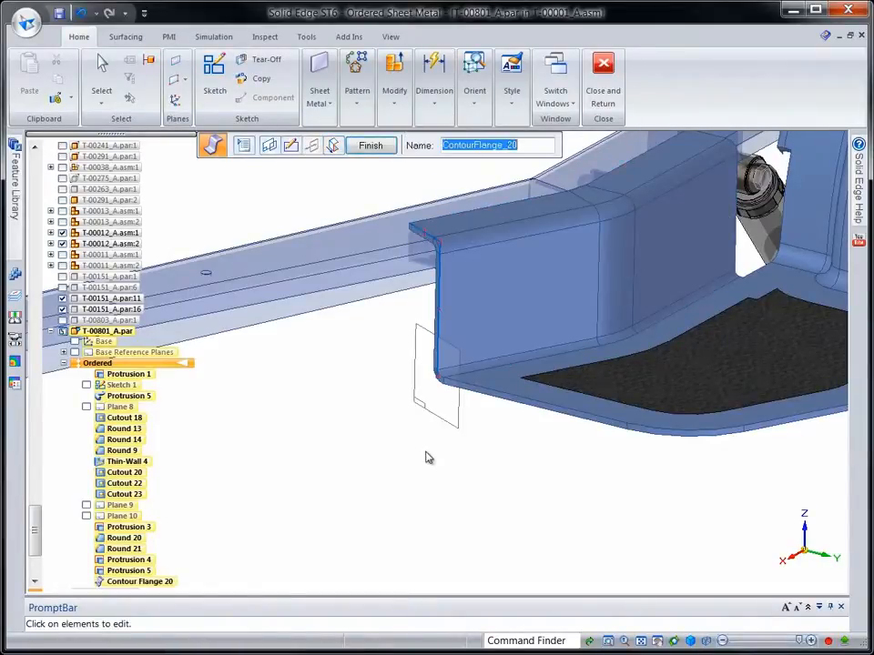
left_click(372, 146)
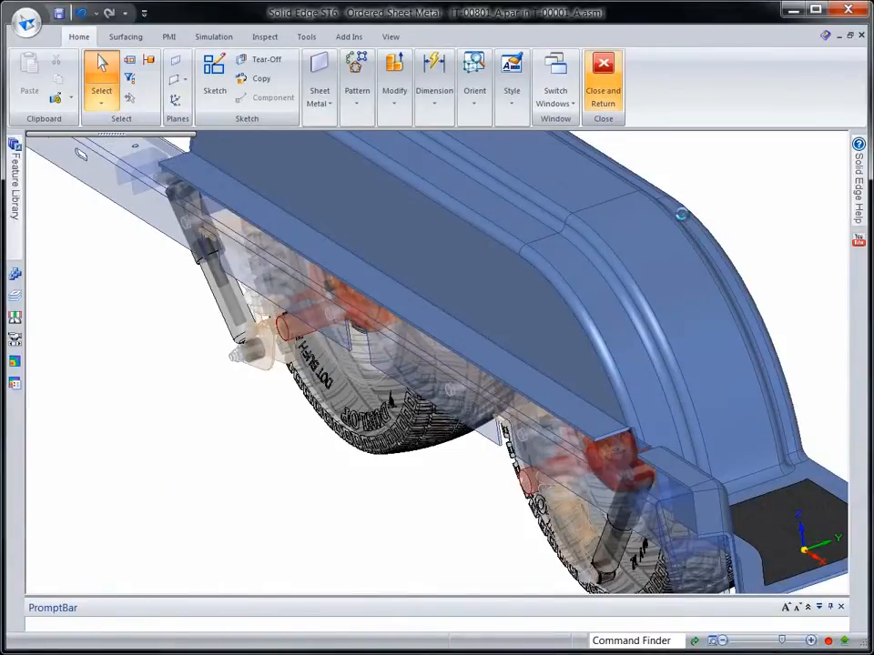
left_click(603, 76)
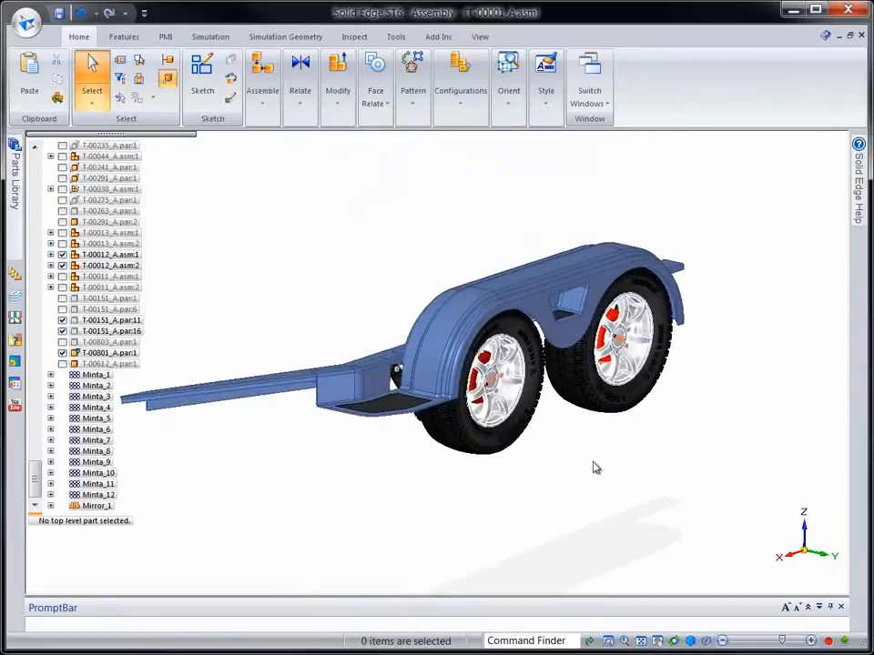
Step: Apply the 00-All Parts display configuration to the trailer assembly
left_click(460, 76)
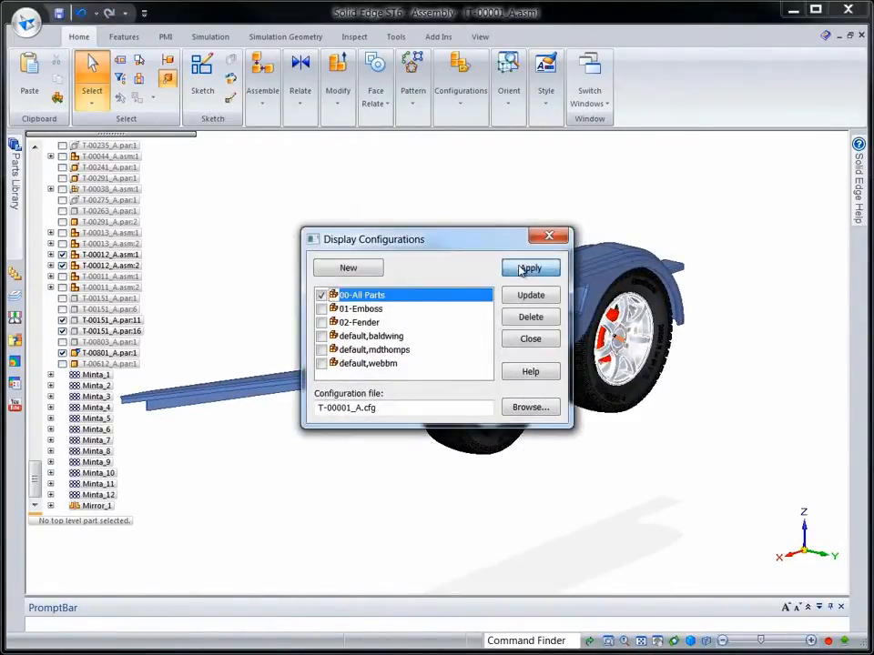
left_click(532, 268)
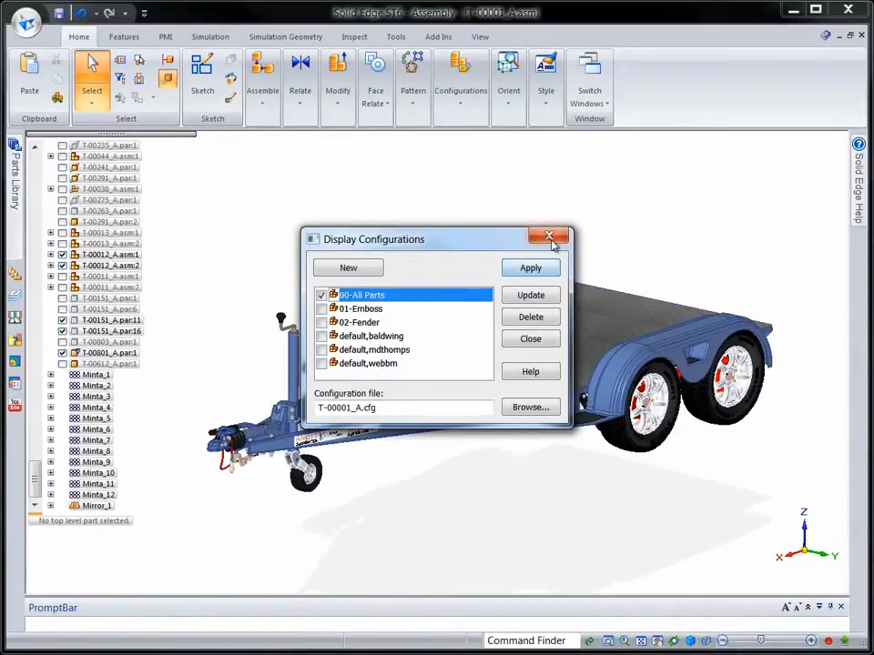